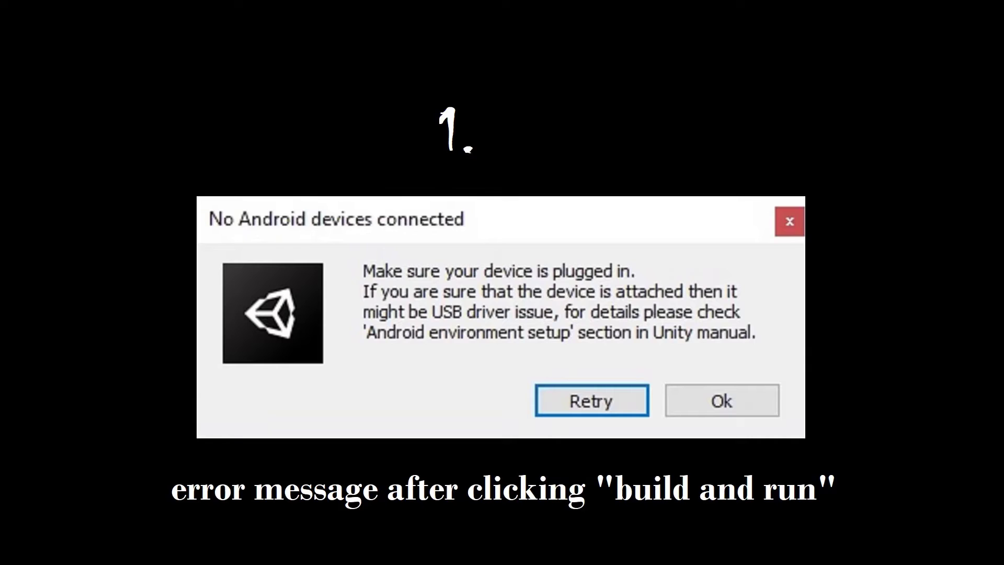
Dismiss the 'No Android devices connected' dialog and return to the SampleScene view
click(721, 401)
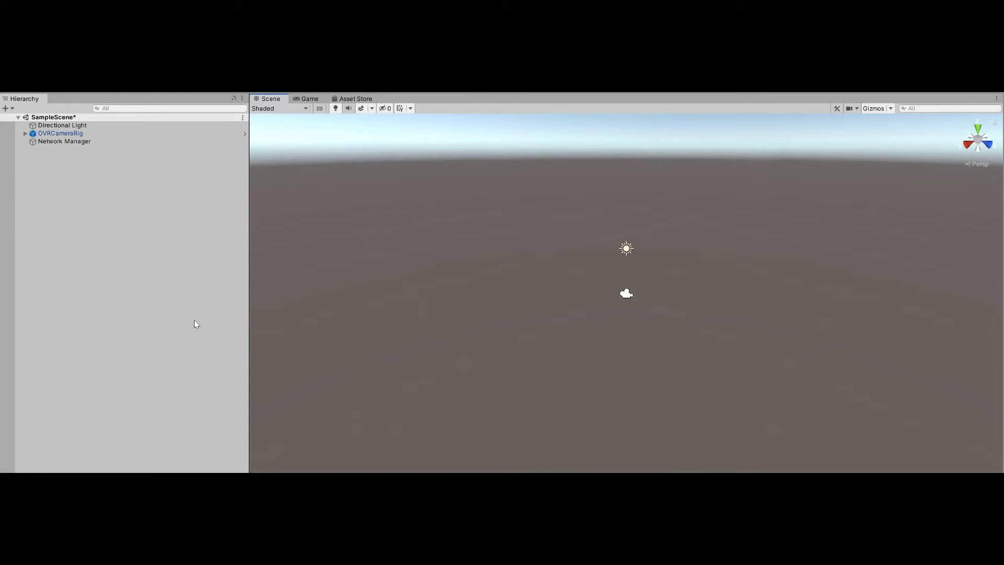